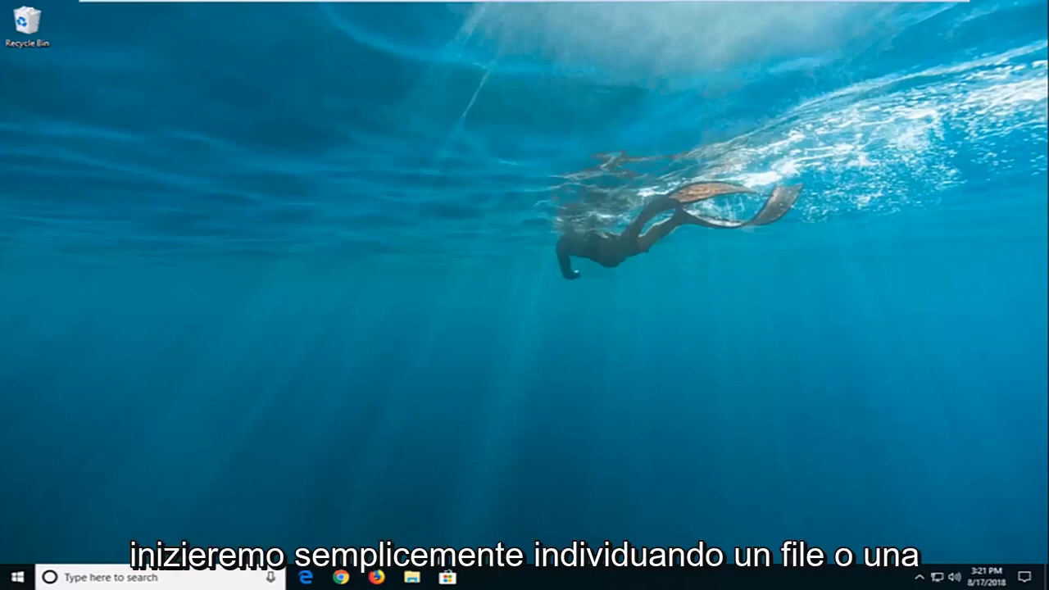
- Launch File Explorer from the taskbar and go to the Documents folder
click(413, 577)
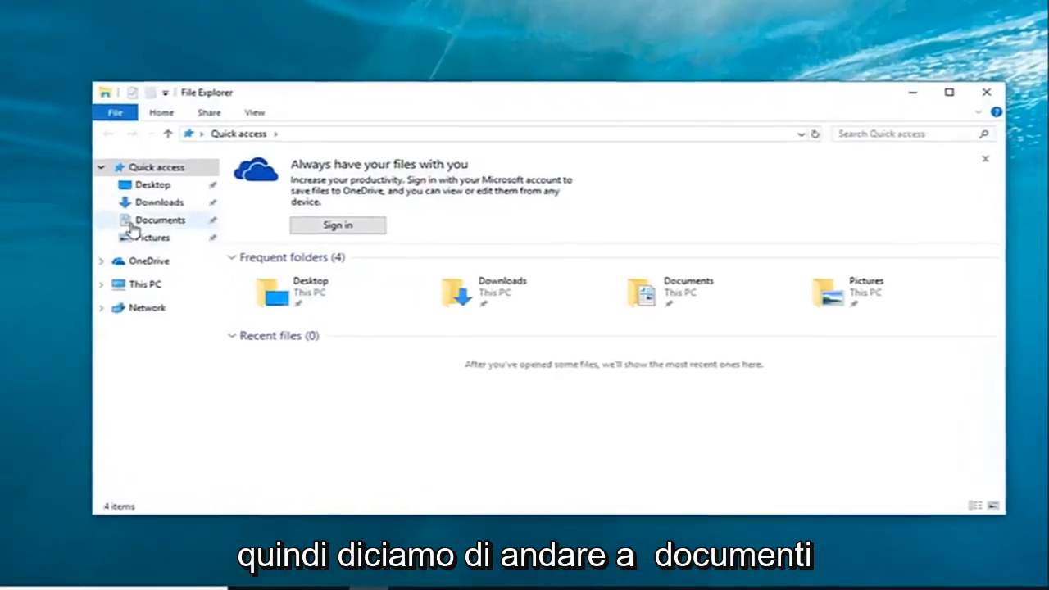
click(160, 220)
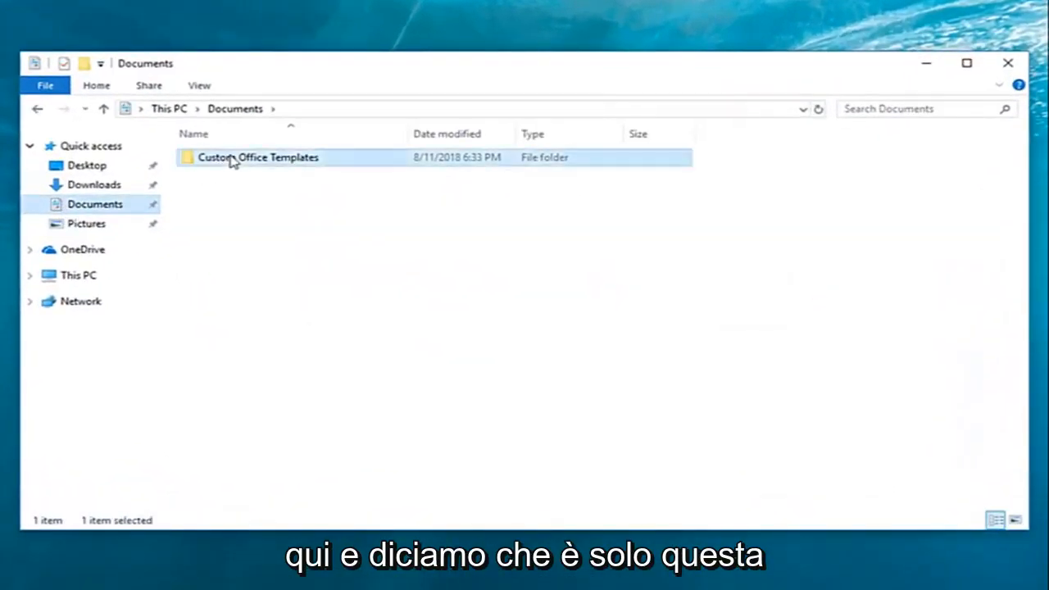
mouse_move(245, 164)
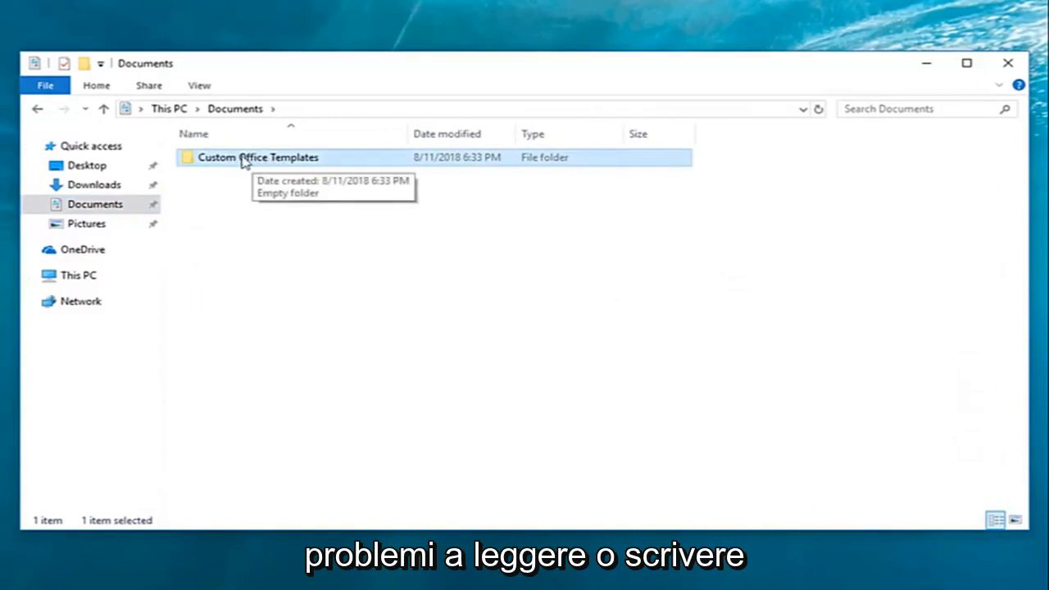
- Show the Security permissions in the Custom Office Templates folder's Properties
right_click(257, 157)
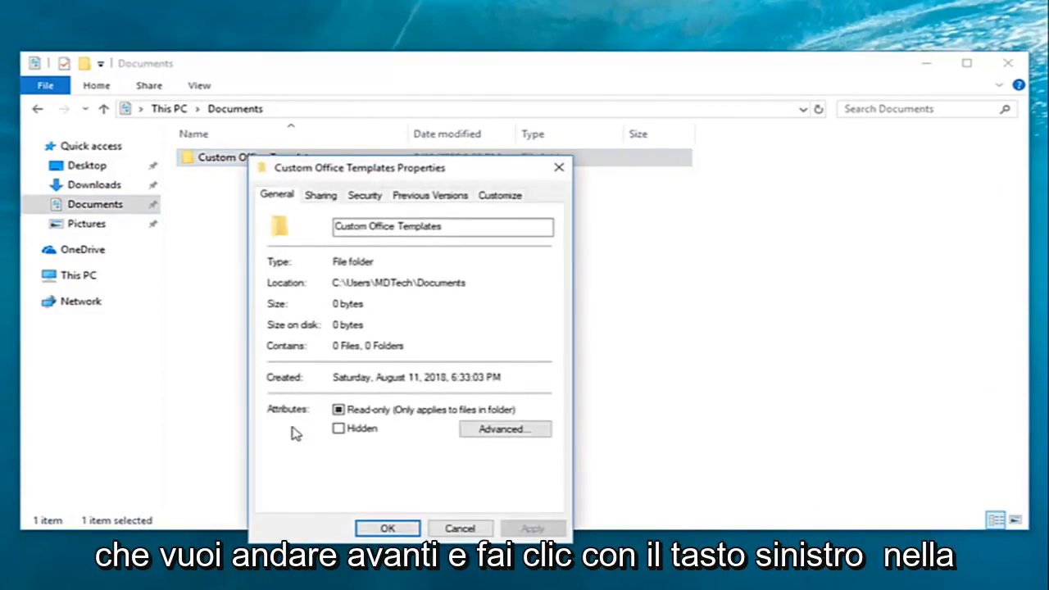
click(365, 195)
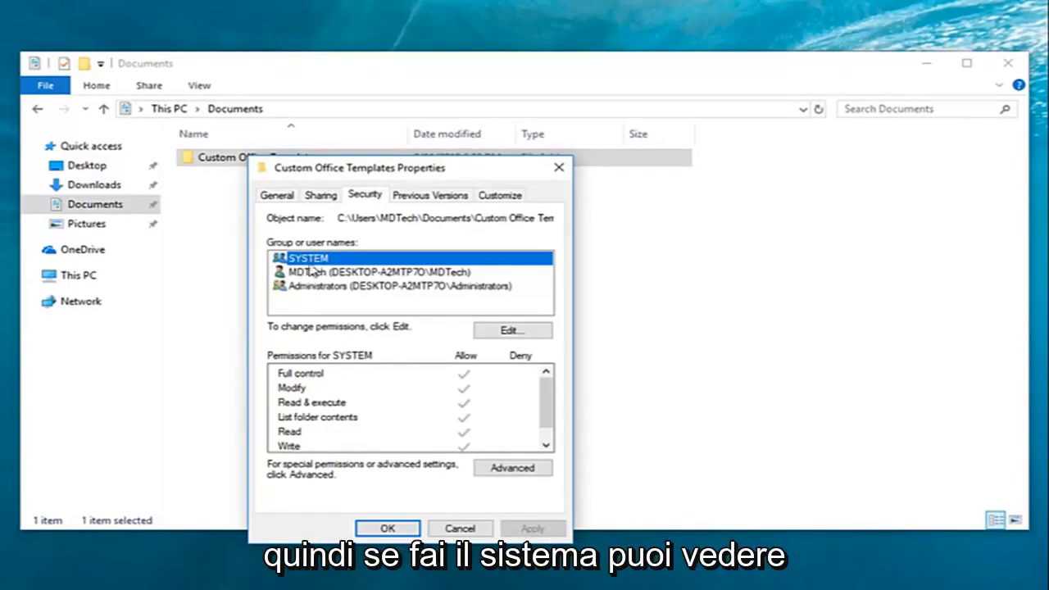
scroll(down, 3)
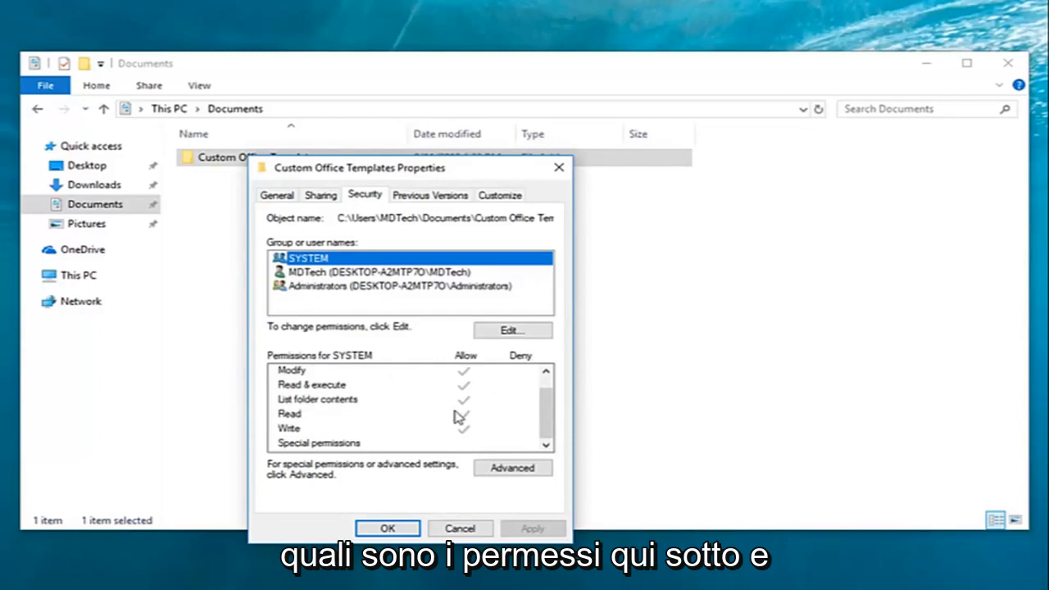
click(399, 285)
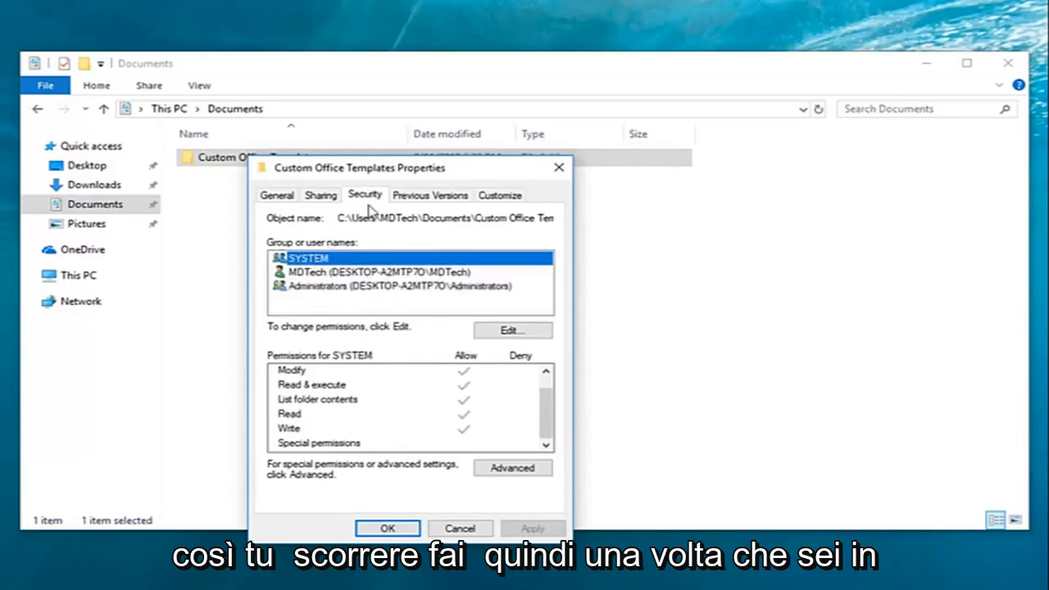
mouse_move(440, 370)
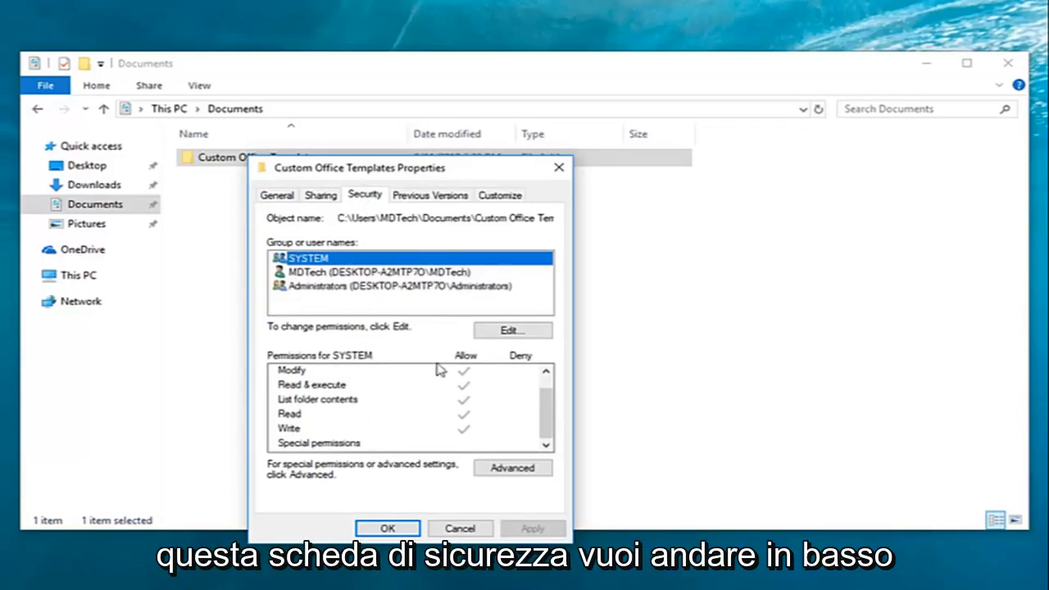
- Start a new blank permission entry from the folder's Advanced Security Settings
click(512, 468)
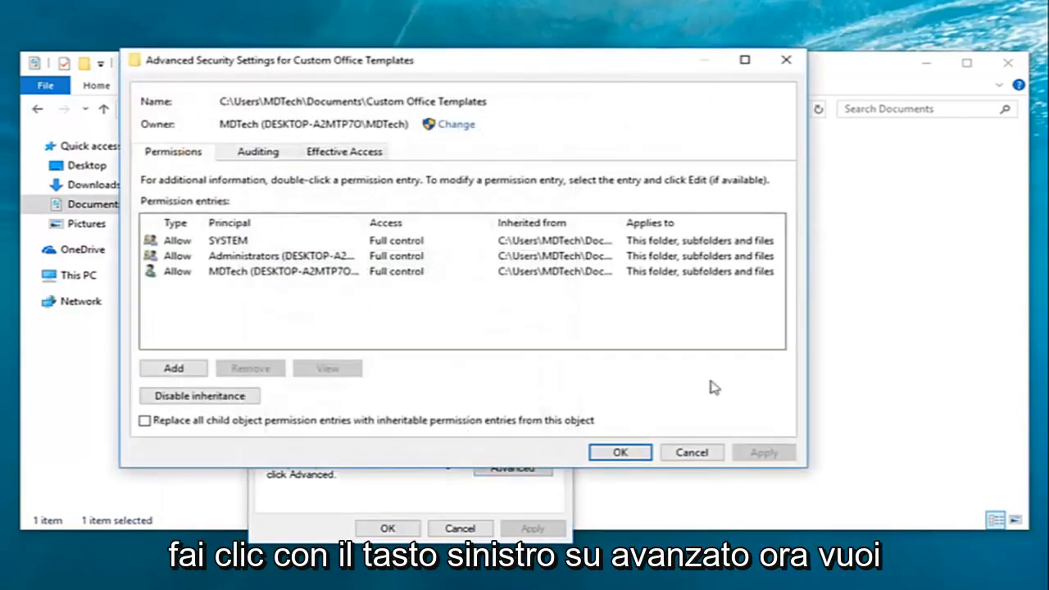
mouse_move(733, 454)
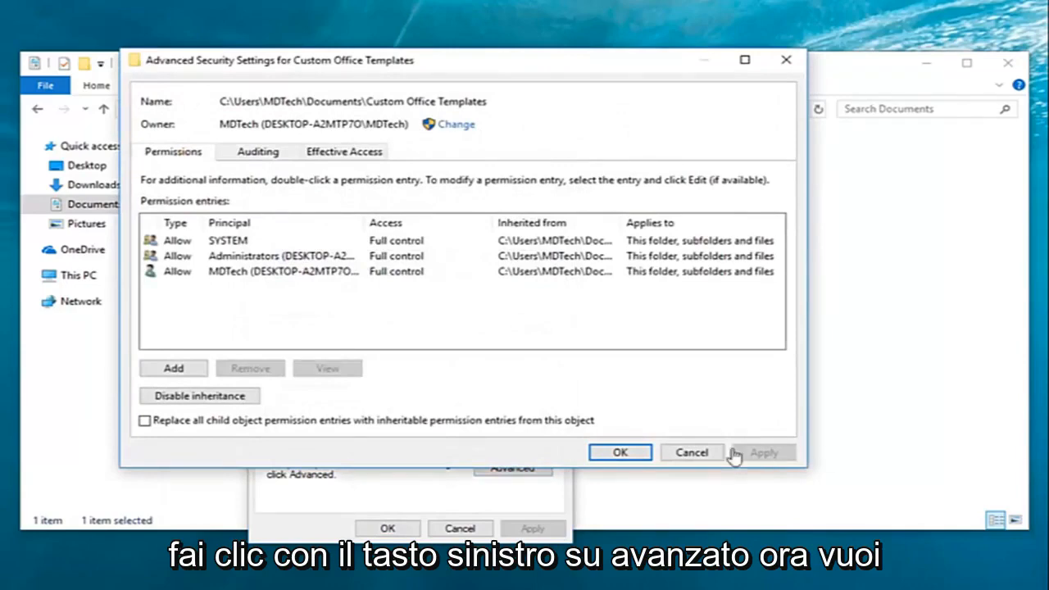
click(173, 367)
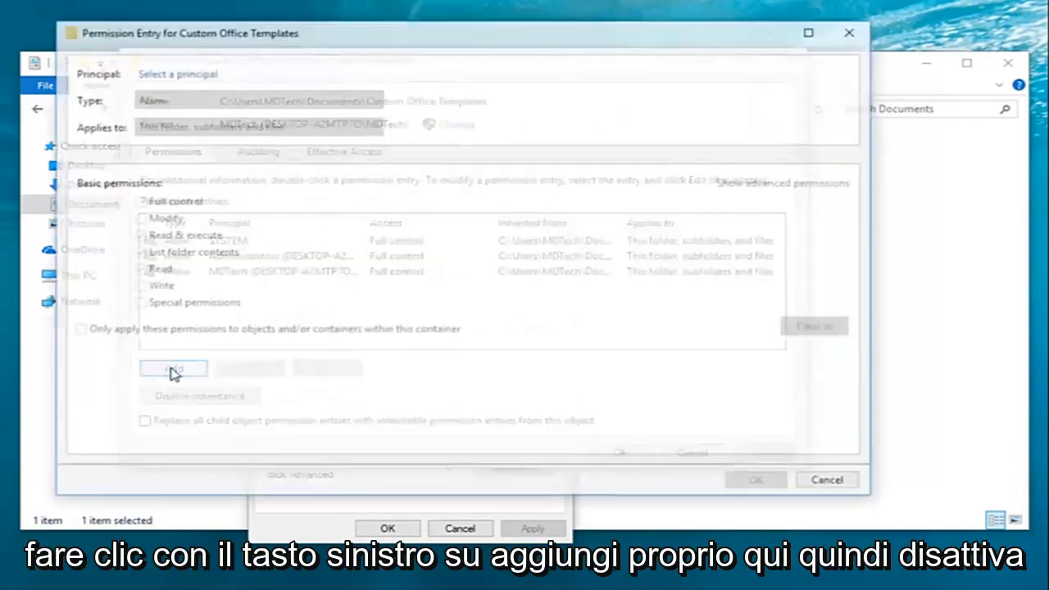
click(173, 368)
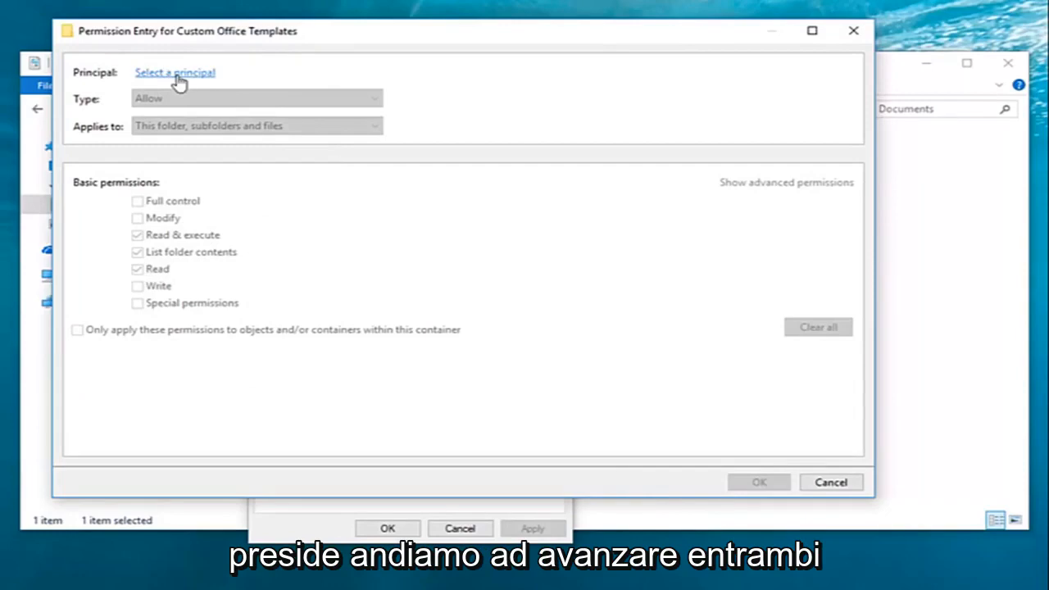
- Search all users and groups and select Everyone as the entry's principal
click(174, 72)
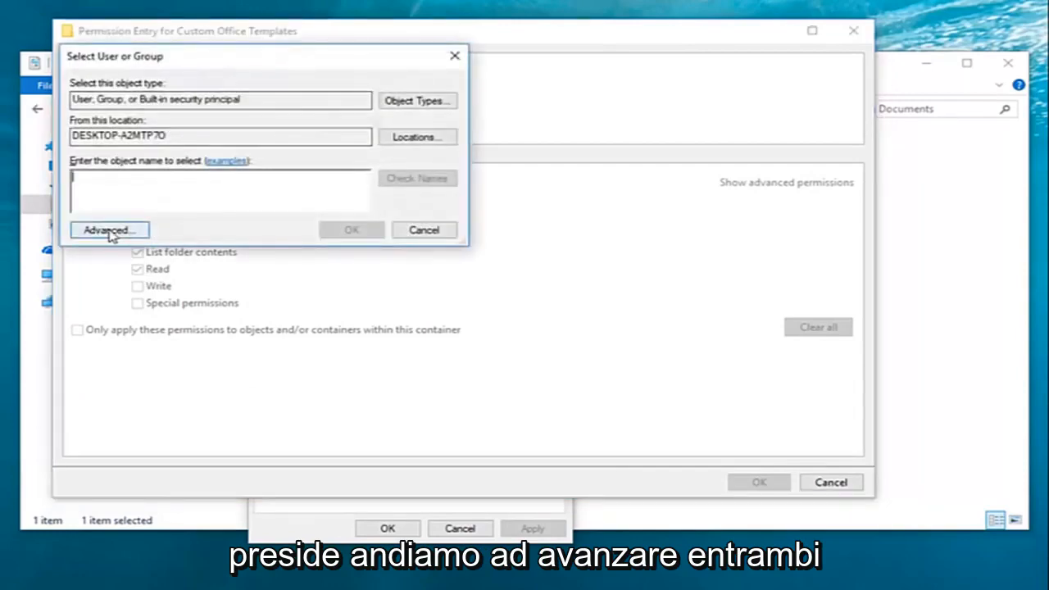
click(109, 229)
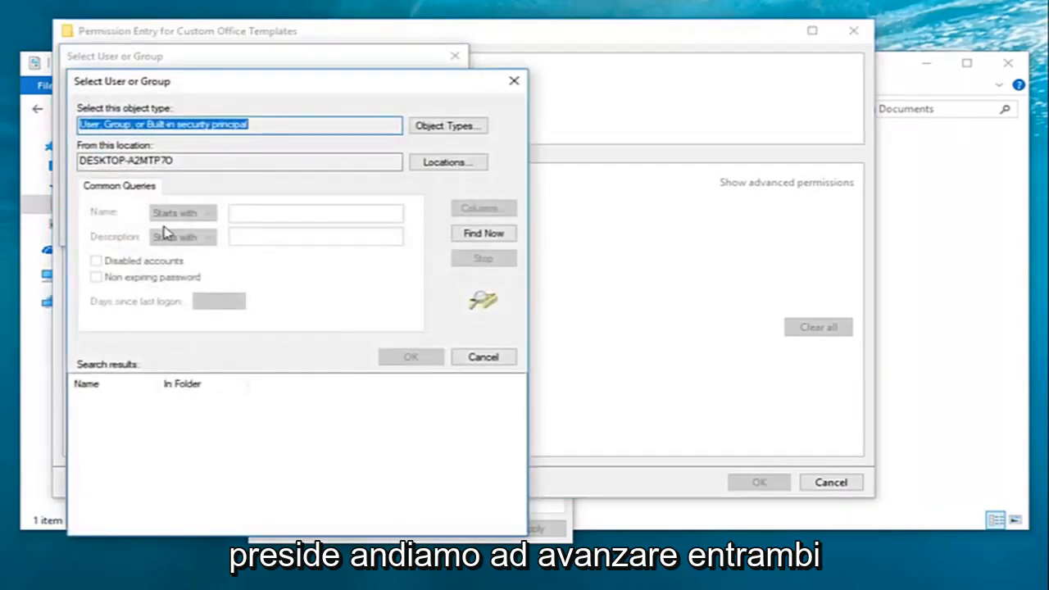
click(483, 233)
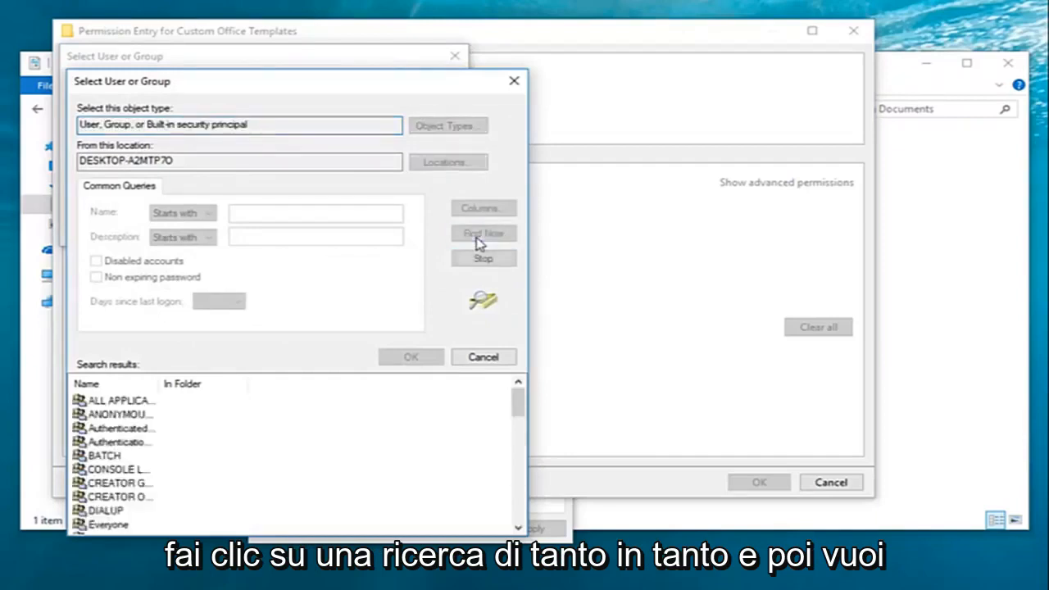
click(482, 233)
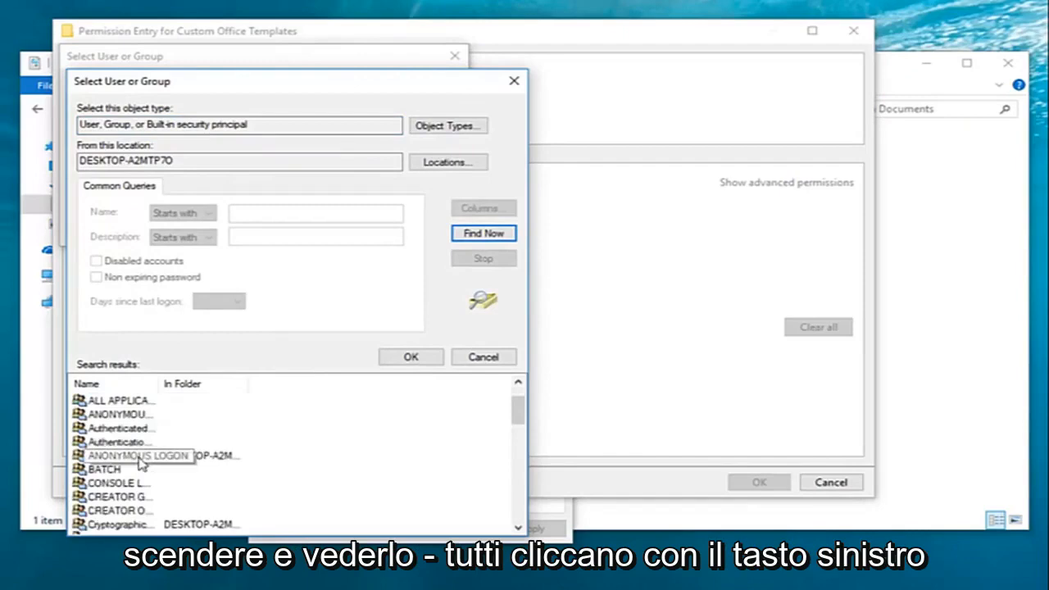
scroll(down, 3)
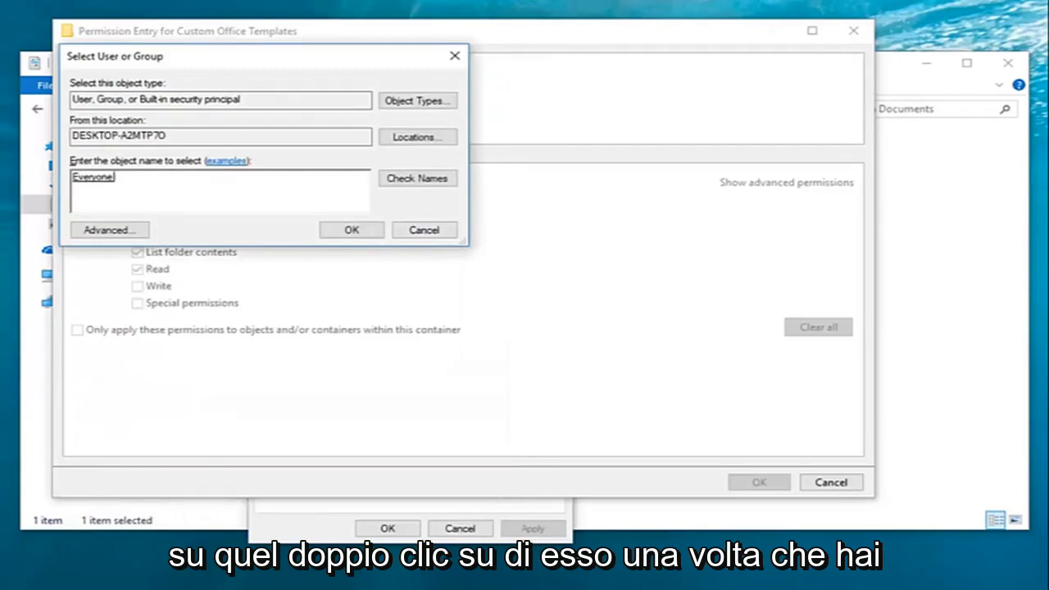
click(350, 229)
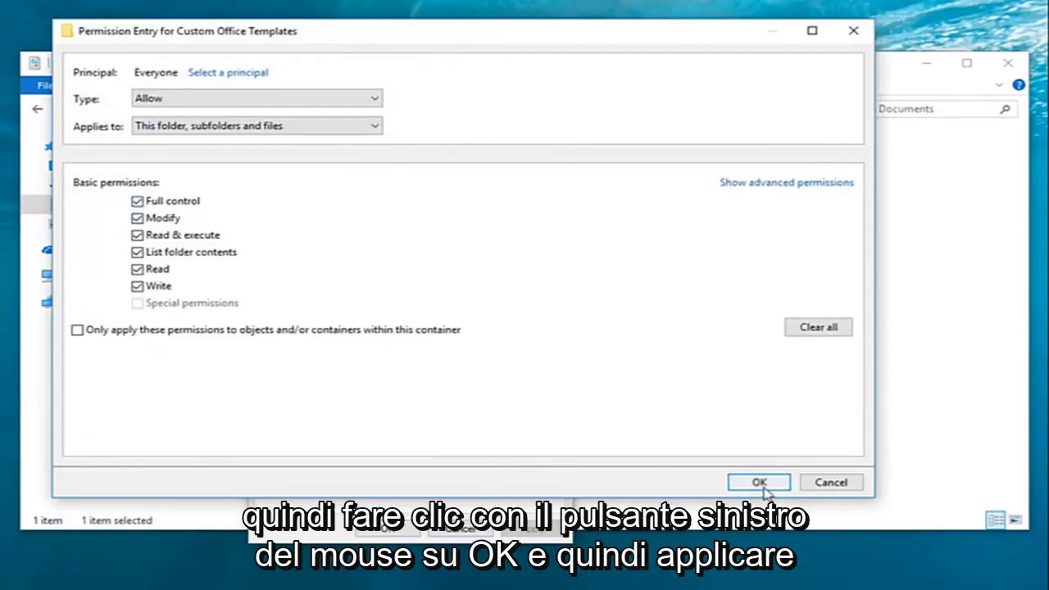
- Save the Everyone Full control entry and apply it to the folder's permissions
click(757, 482)
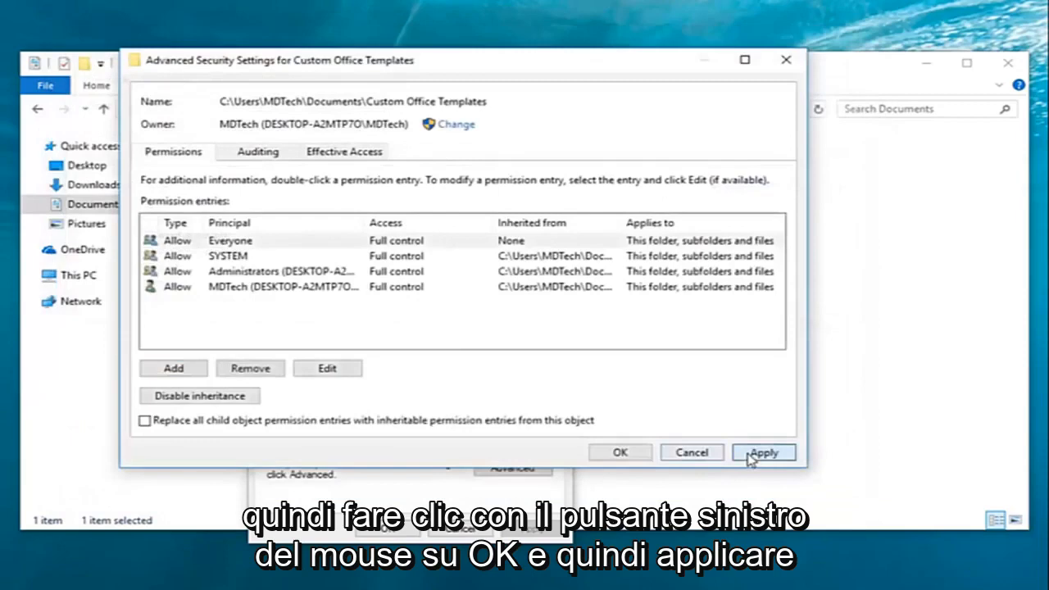
click(619, 452)
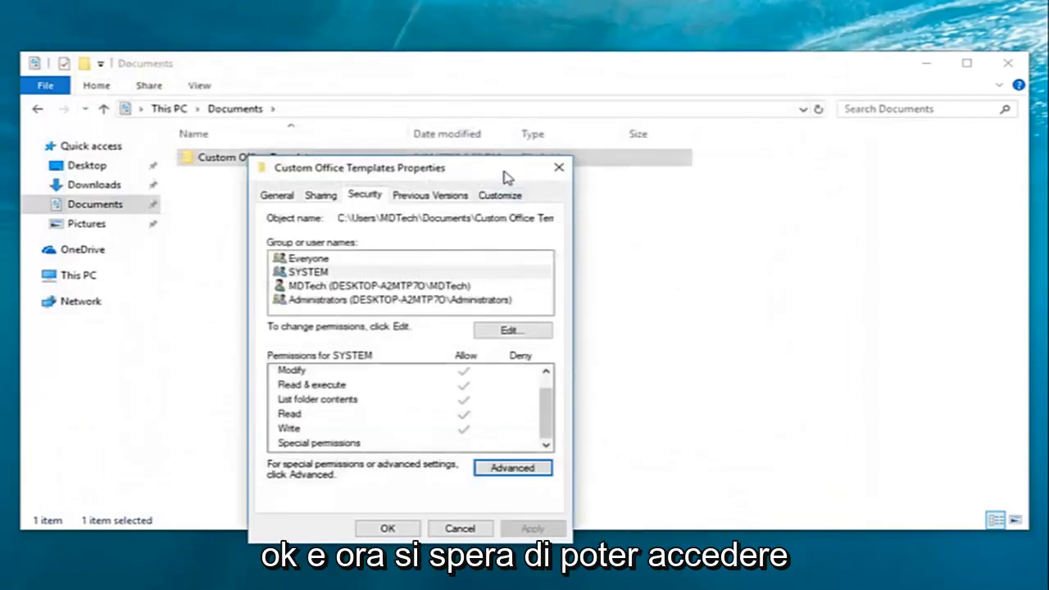